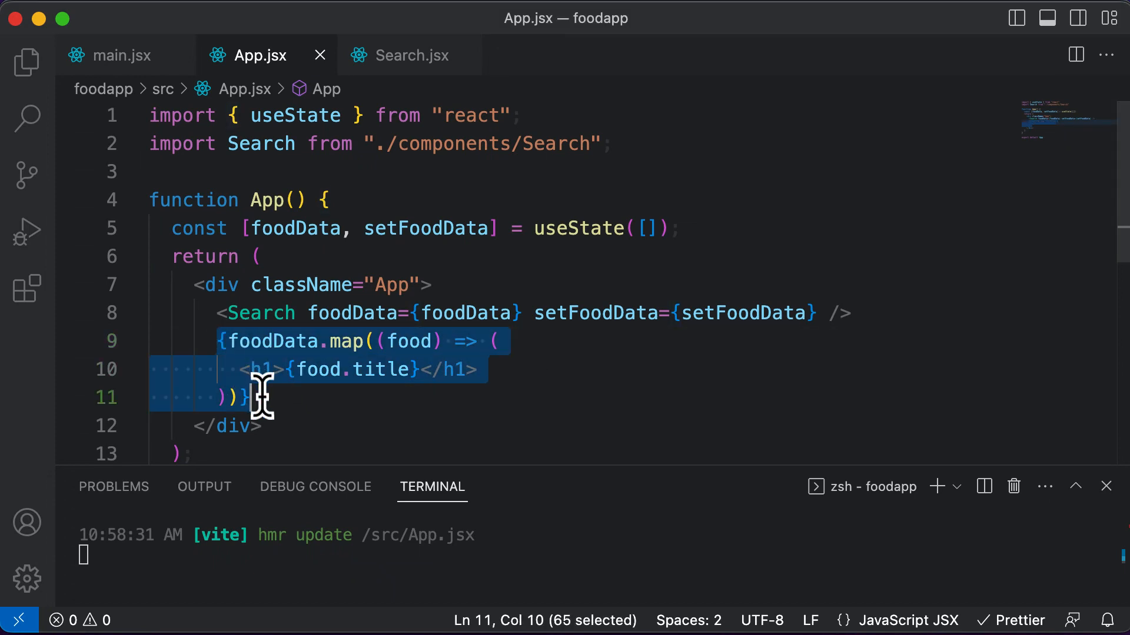
{"action": "mouse_move", "coordinate": [231, 425]}
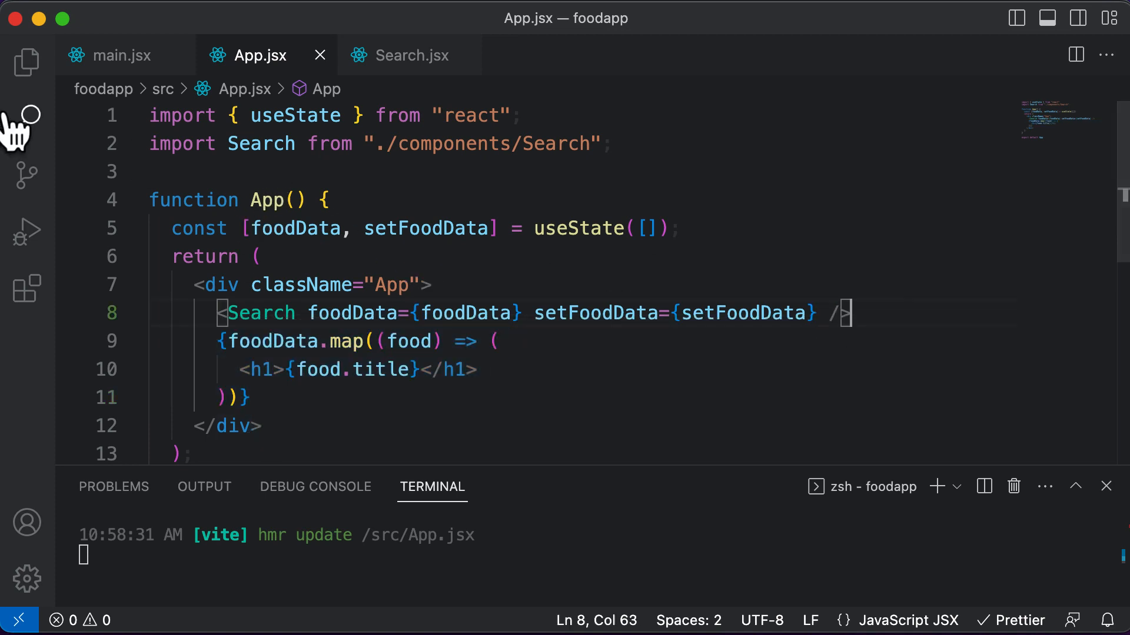
Step: Create components/FoodList.jsx exporting a FoodList function that returns an empty div
{"action": "left_click", "coordinate": [26, 63]}
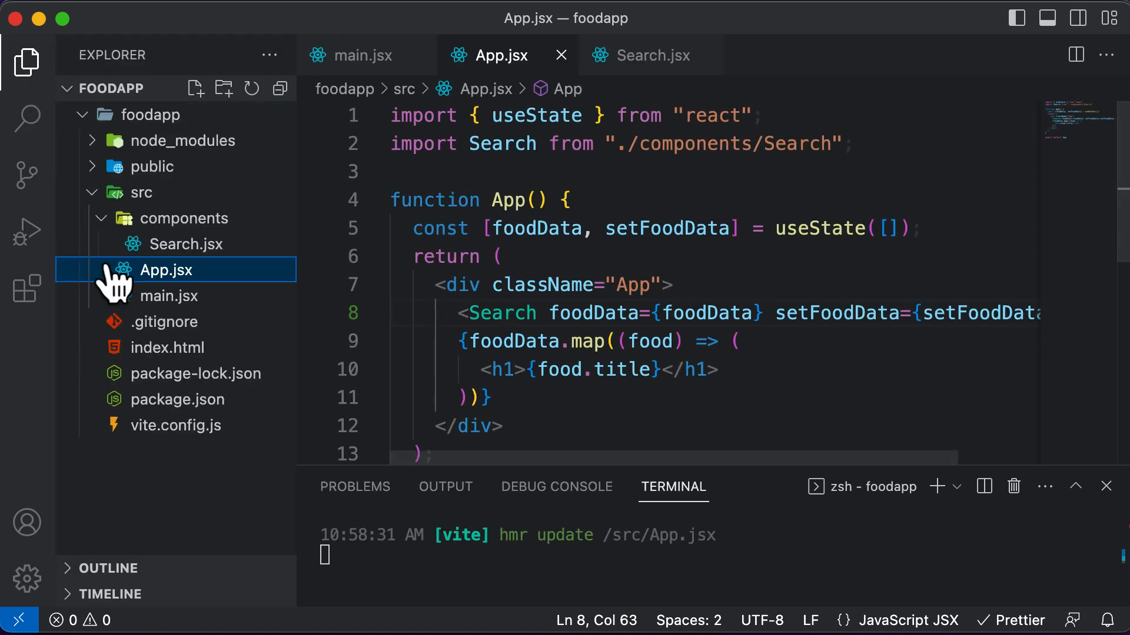
{"action": "left_click", "coordinate": [193, 87]}
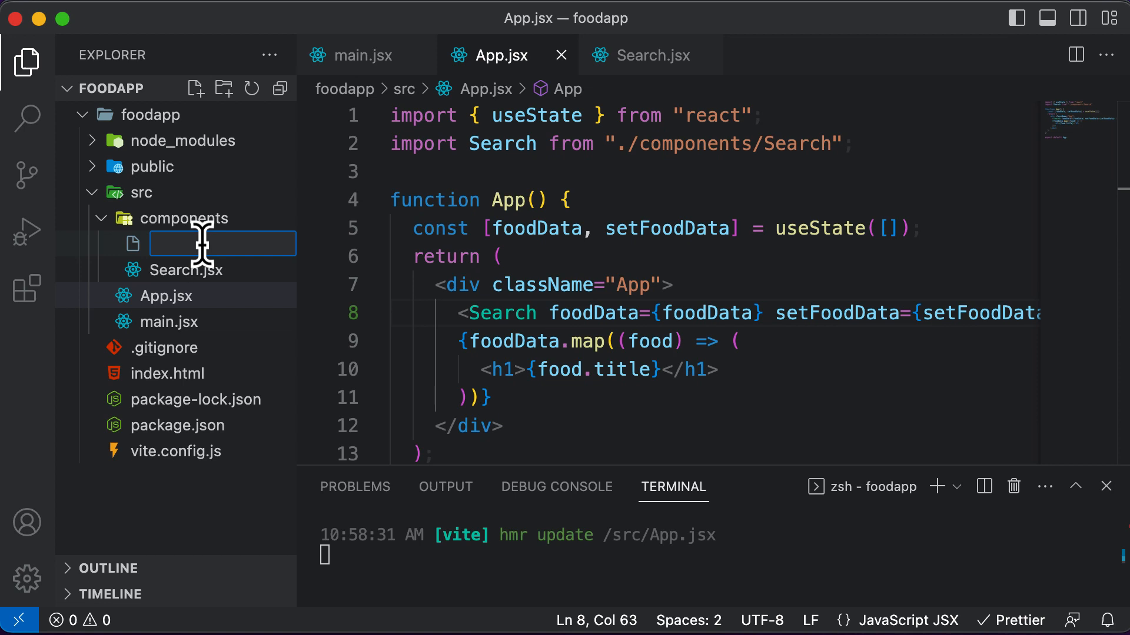
{"action": "type", "text": "FoodList.jsx"}
{"action": "type", "text": "return"}
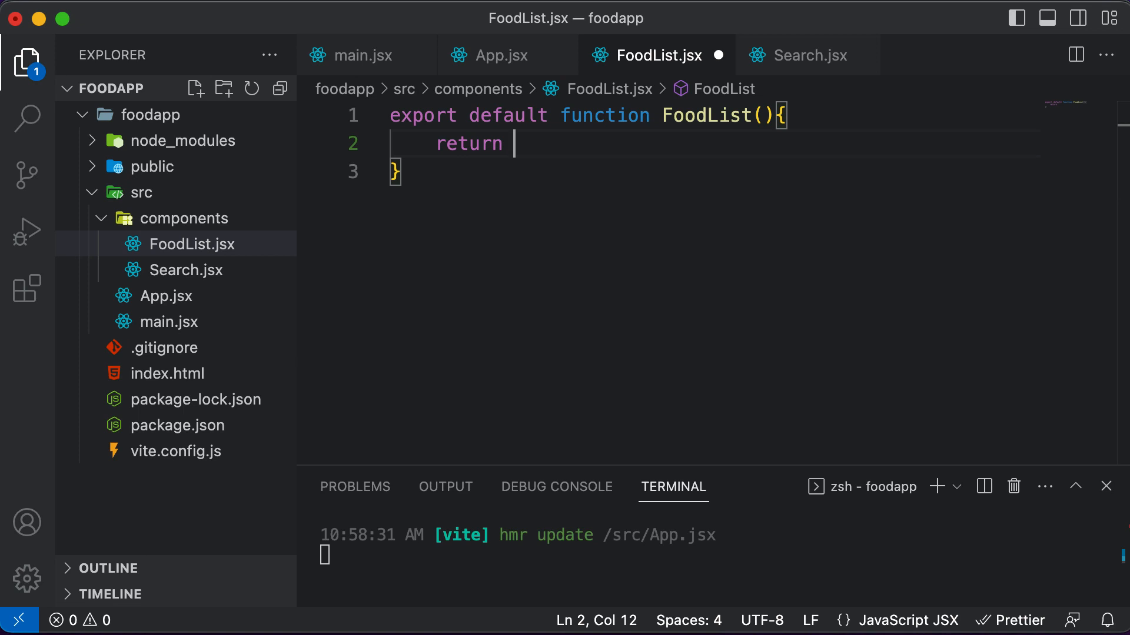
{"action": "type", "text": "<div>"}
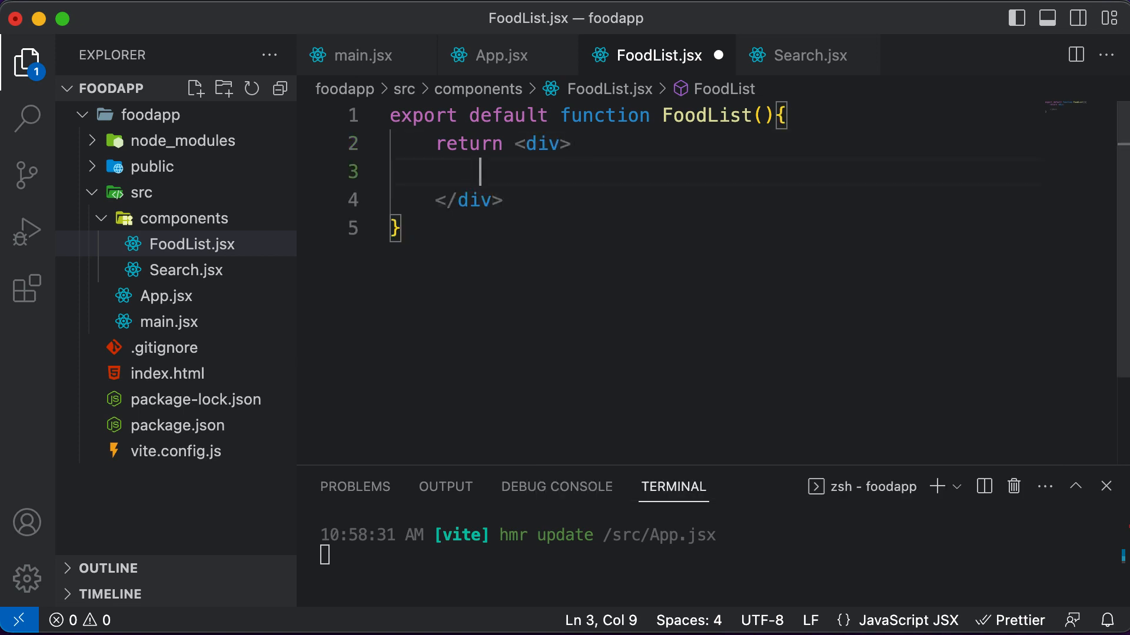
Step: Cut the foodData.map block rendering food titles from App.jsx into FoodList's div
{"action": "left_click", "coordinate": [497, 55]}
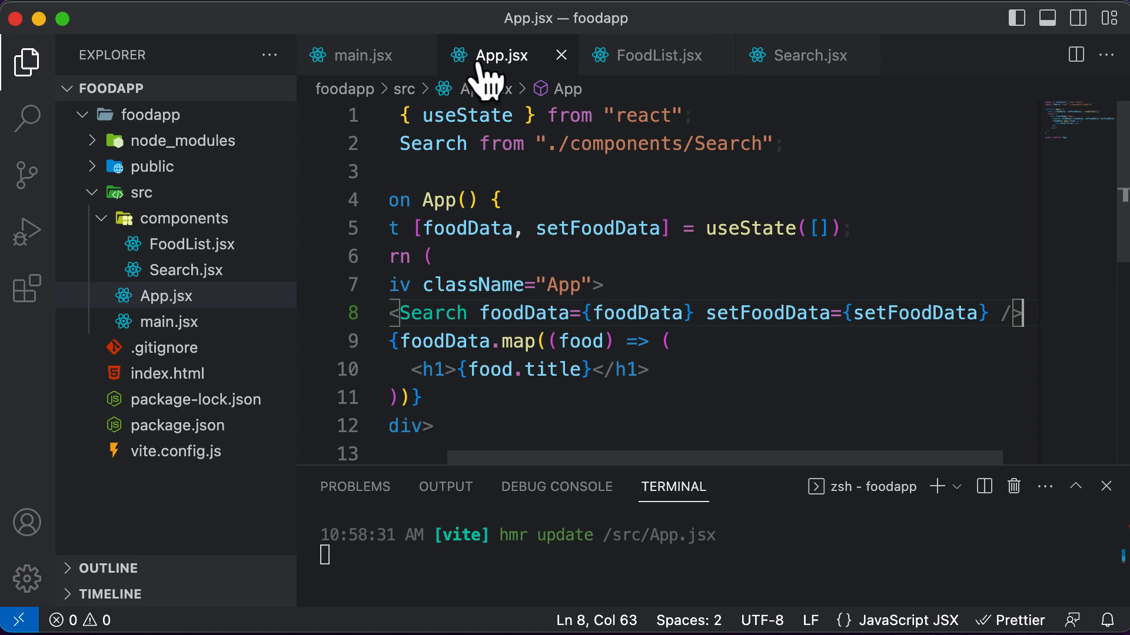
{"action": "mouse_move", "coordinate": [29, 68]}
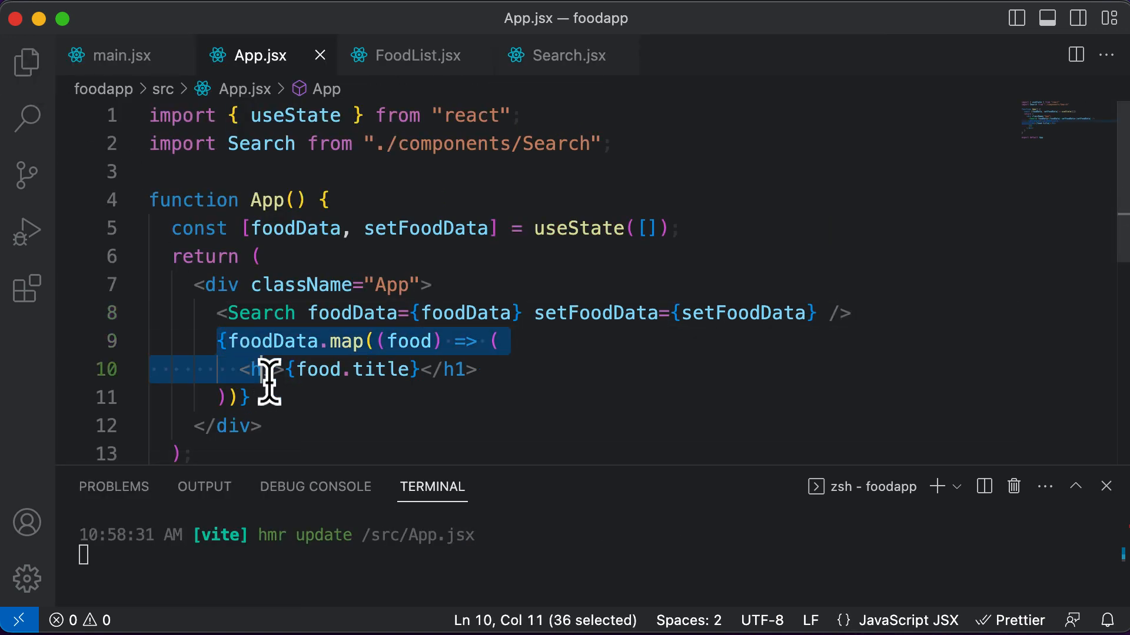
{"action": "key", "text": "Delete"}
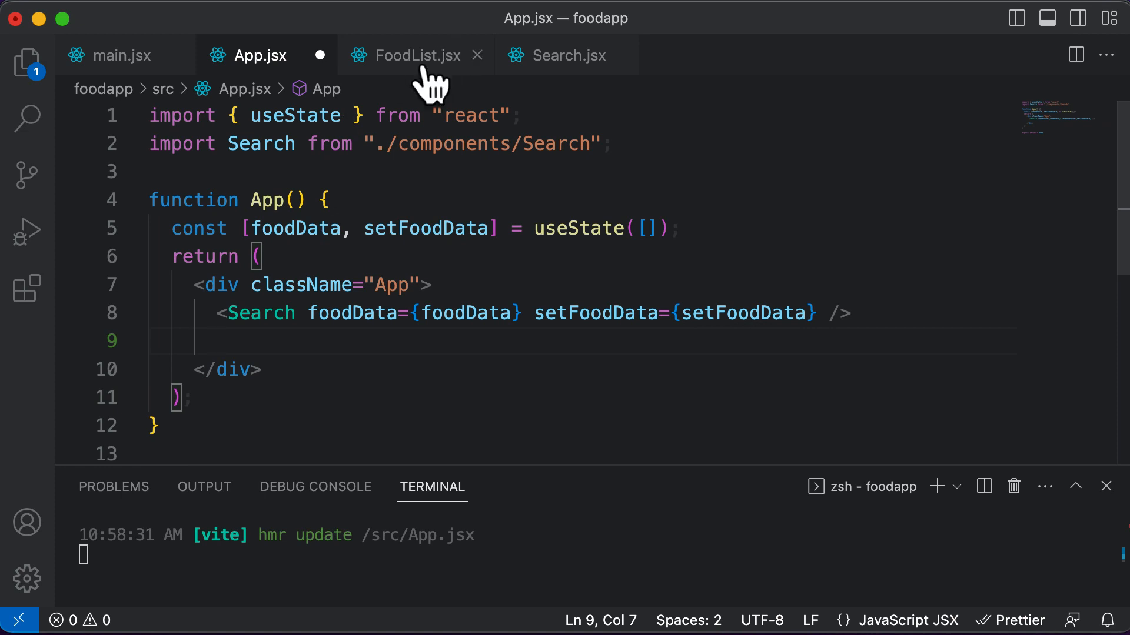
{"action": "left_click", "coordinate": [414, 56]}
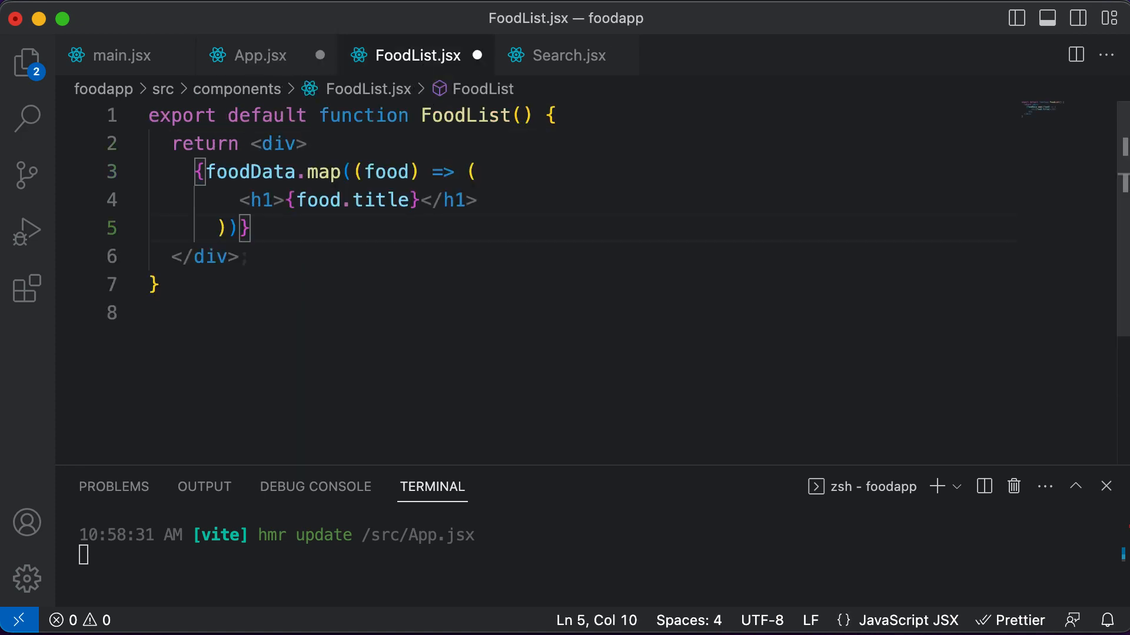
{"action": "left_click", "coordinate": [260, 55]}
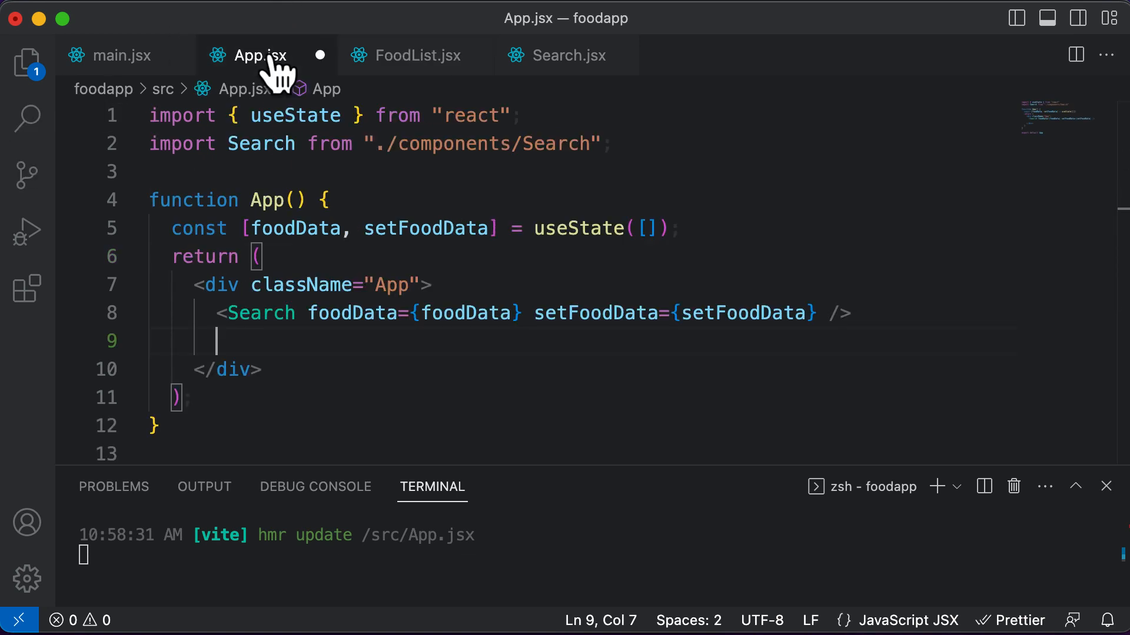
{"action": "left_click", "coordinate": [416, 56]}
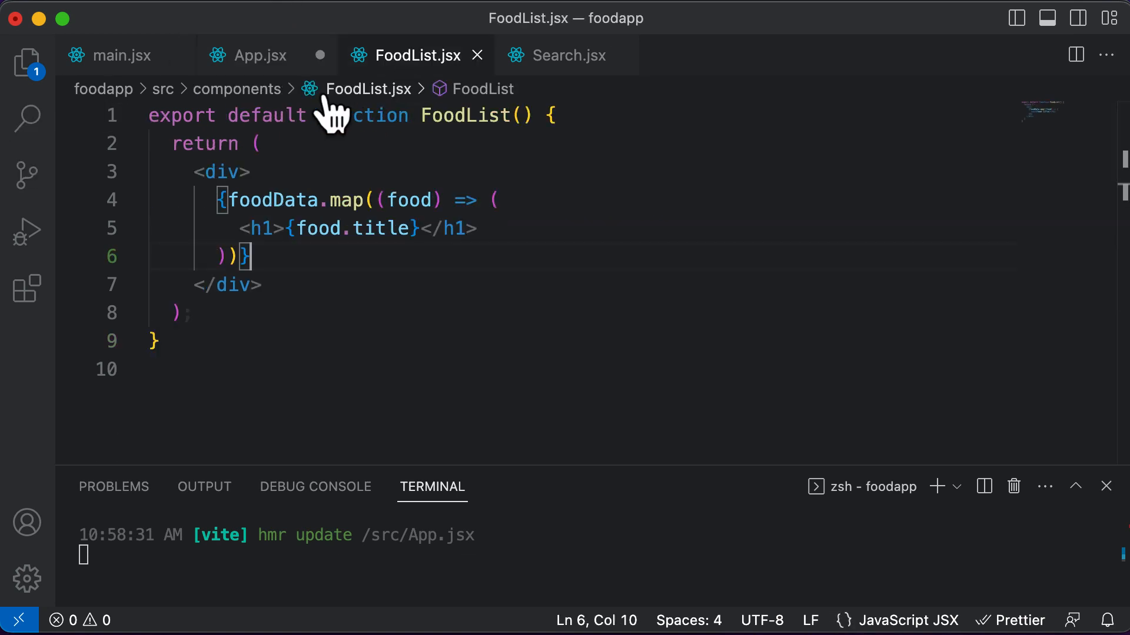
{"action": "left_click", "coordinate": [258, 55]}
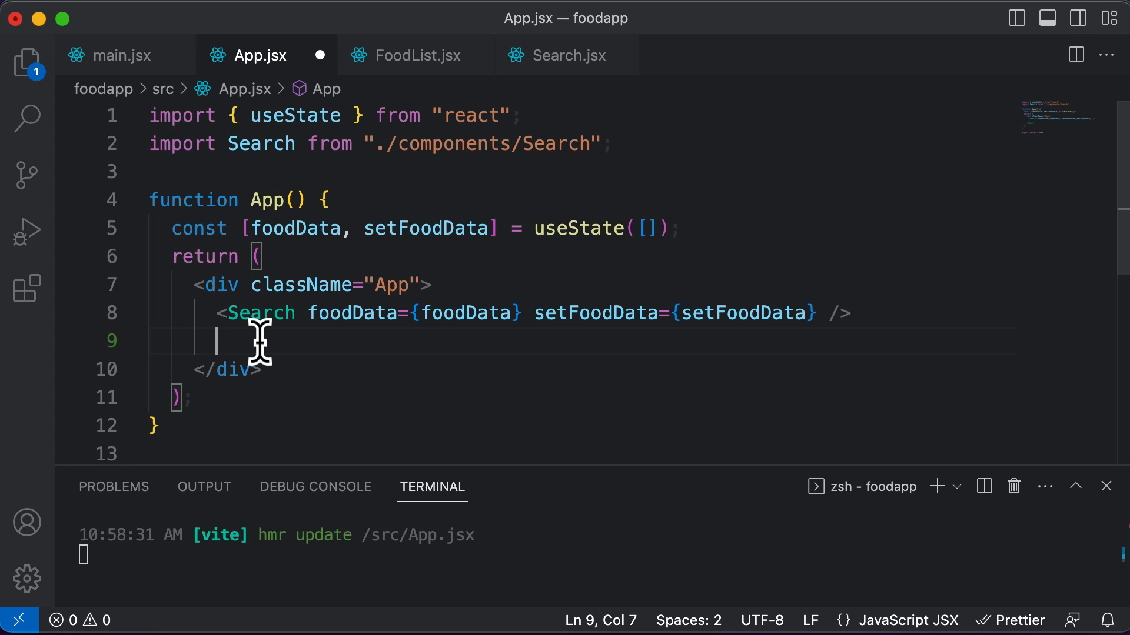
{"action": "left_click", "coordinate": [416, 55]}
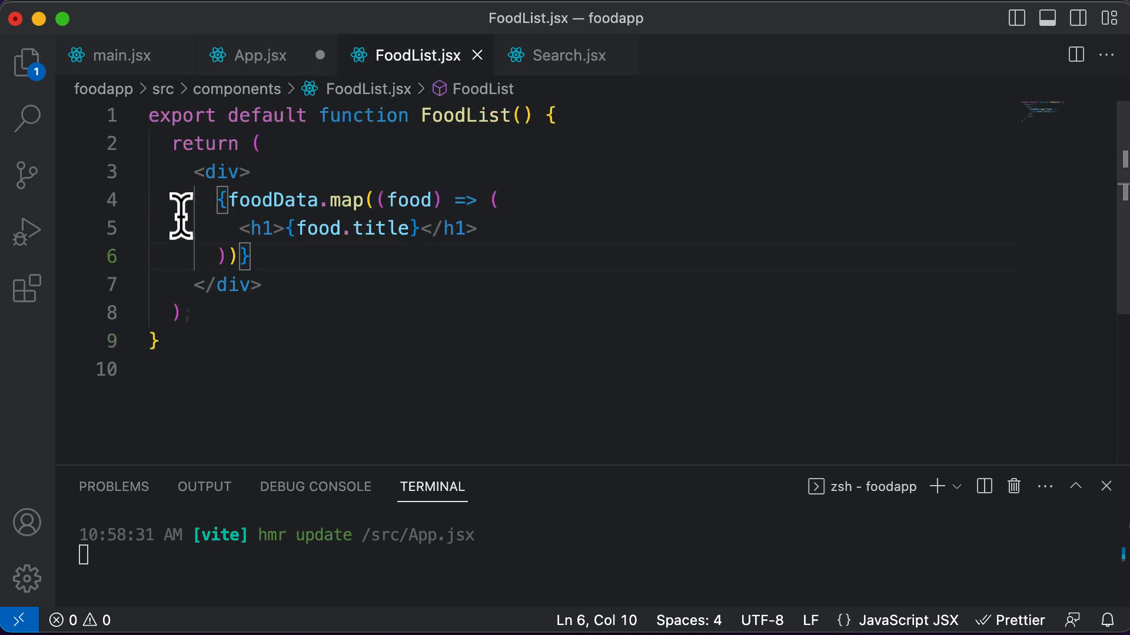
{"action": "left_click", "coordinate": [259, 55]}
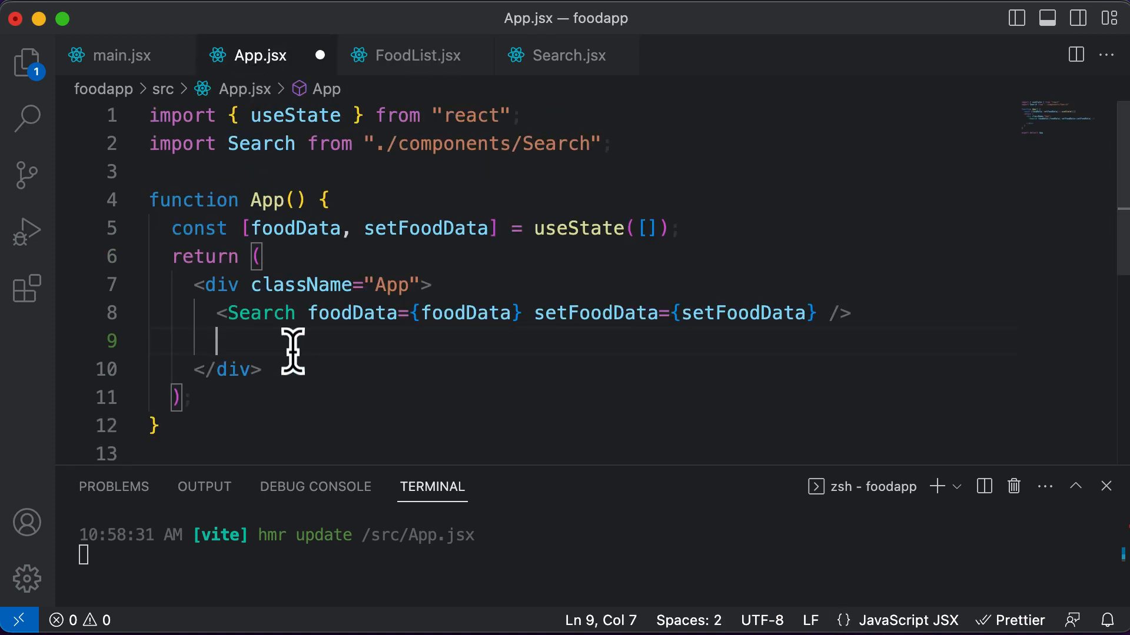
Step: Render the <FoodList /> component in App.jsx in place of the removed mapping
{"action": "type", "text": "<FoodList"}
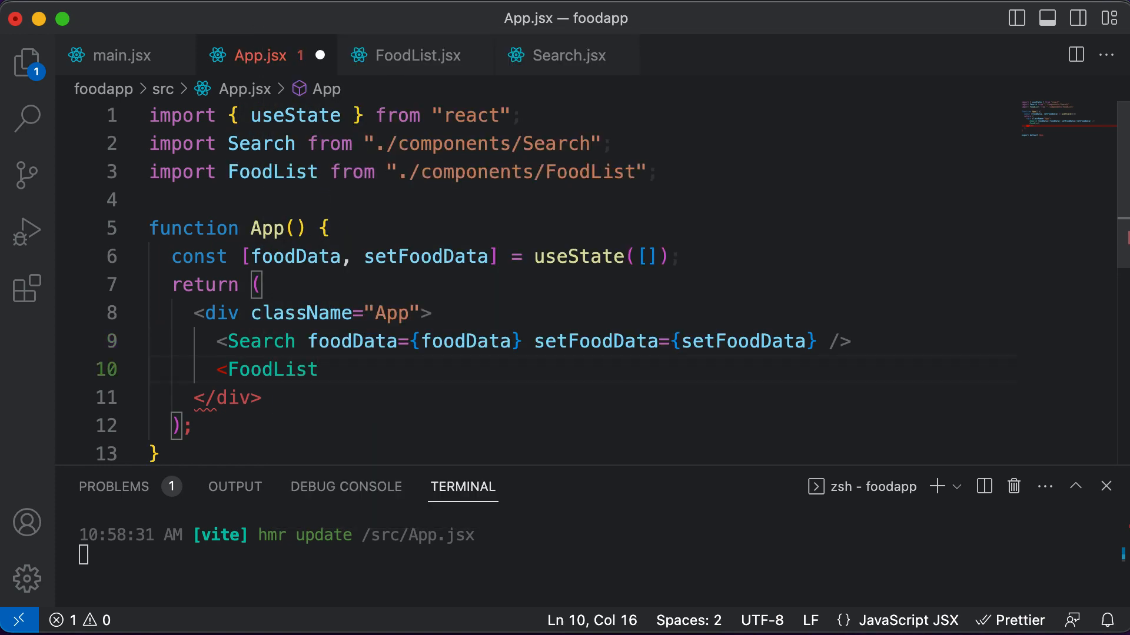
{"action": "left_click", "coordinate": [416, 55]}
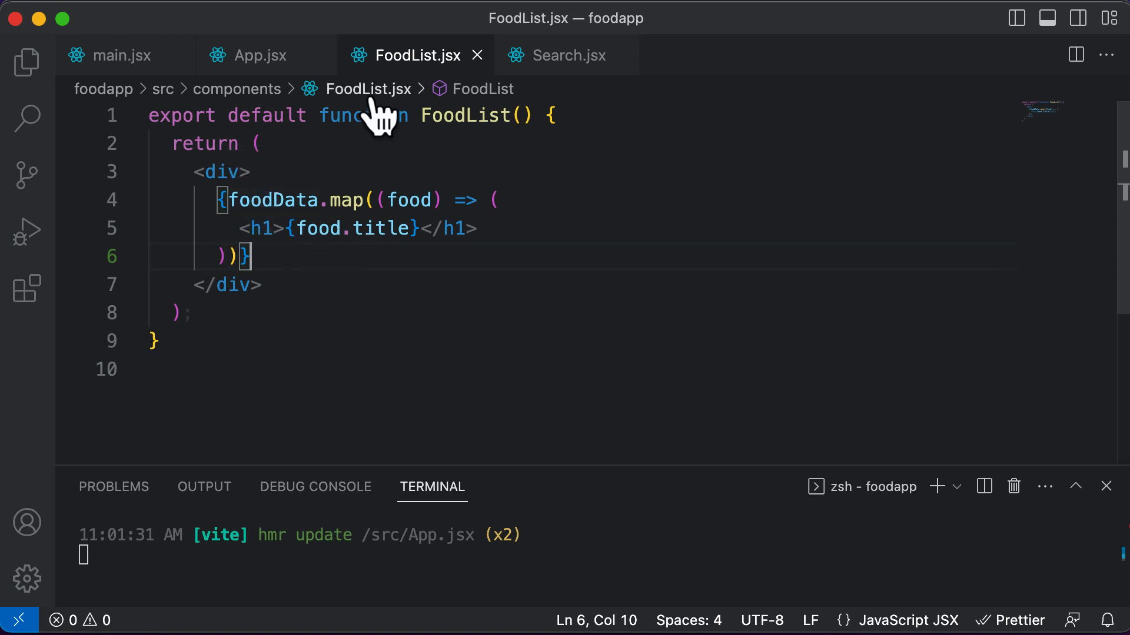
{"action": "mouse_move", "coordinate": [475, 116]}
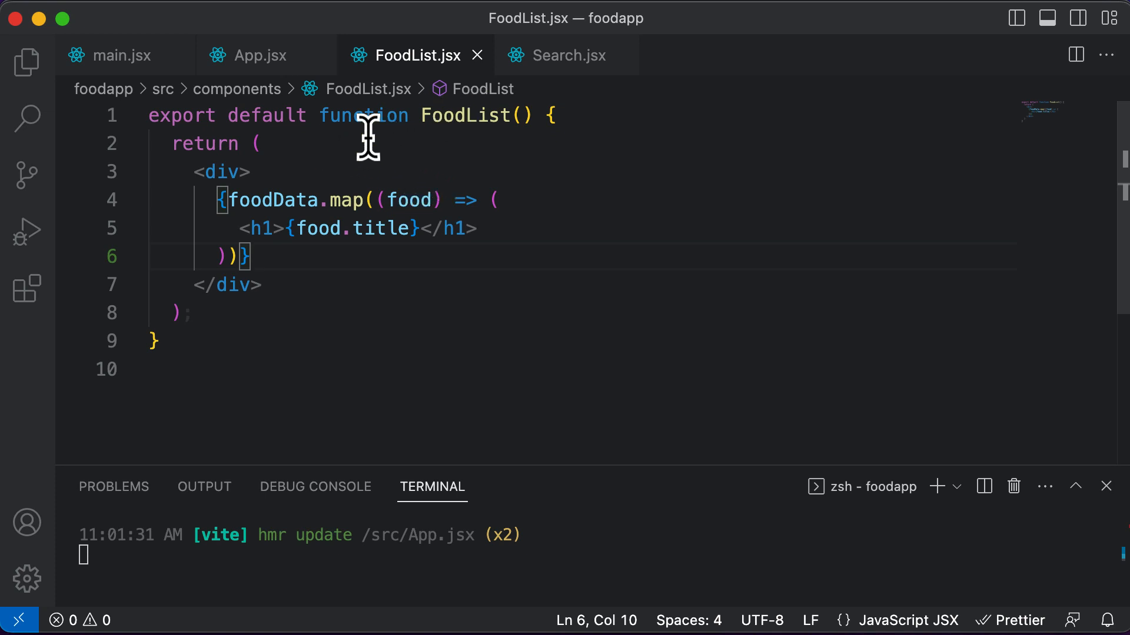
{"action": "left_click", "coordinate": [260, 56]}
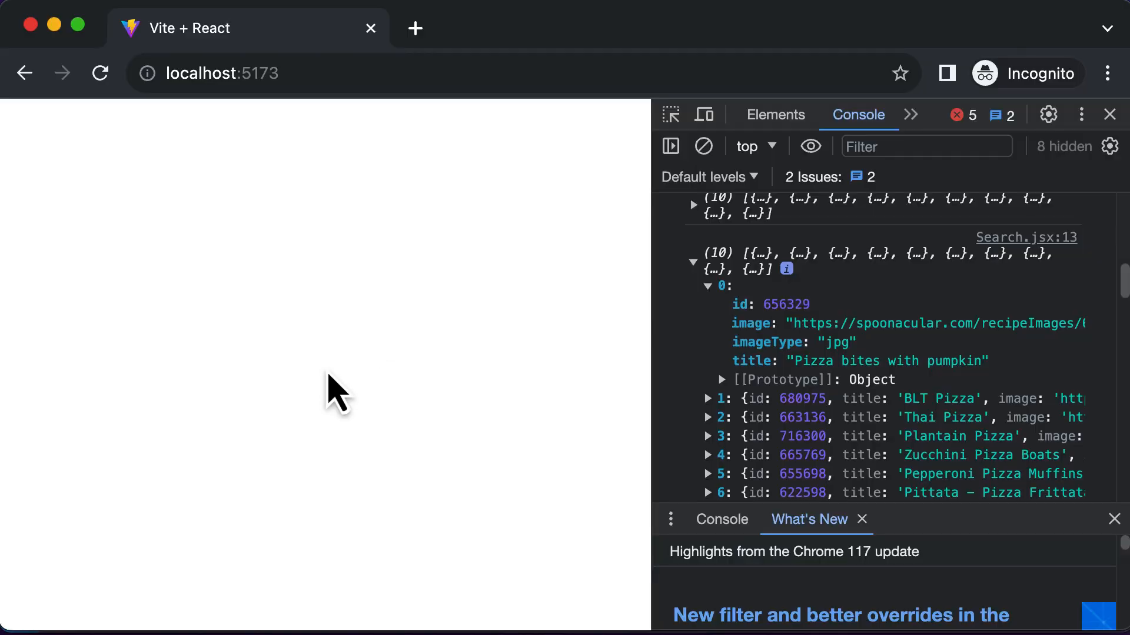
{"action": "mouse_move", "coordinate": [760, 279]}
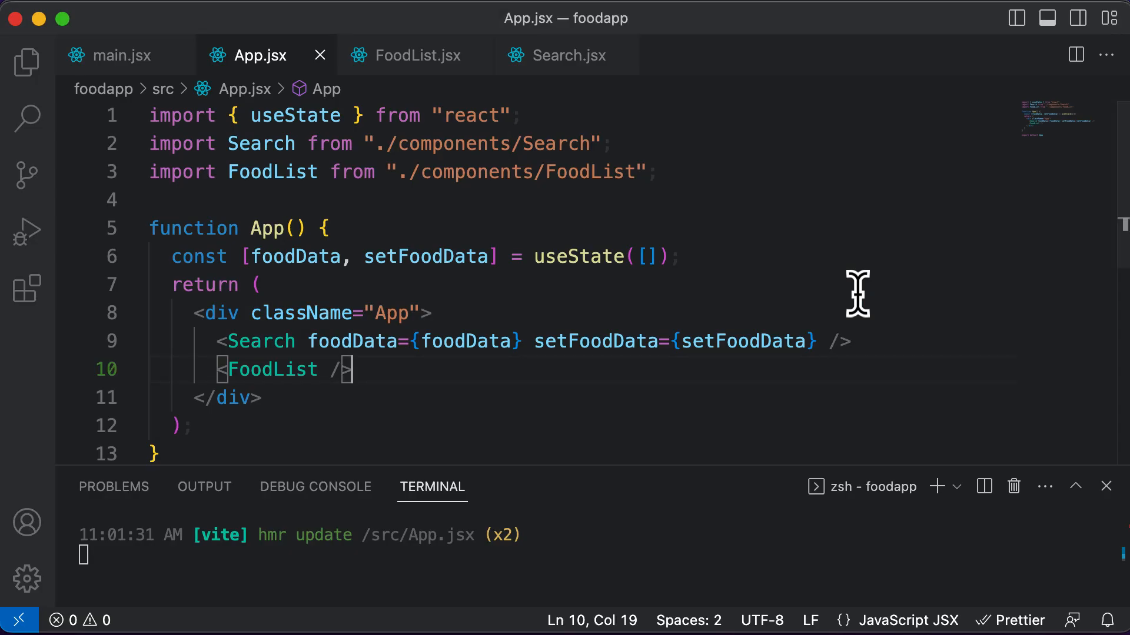
Step: Pass foodData={foodData} to <FoodList /> in App and destructure the prop in FoodList
{"action": "left_click", "coordinate": [415, 55]}
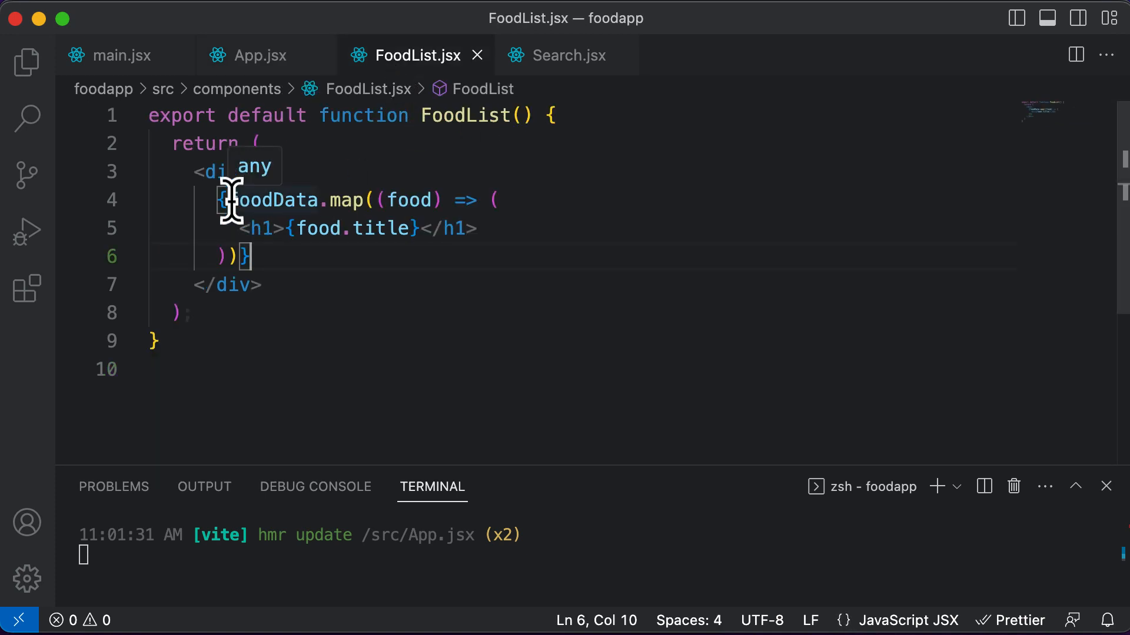
{"action": "double_click", "coordinate": [273, 200]}
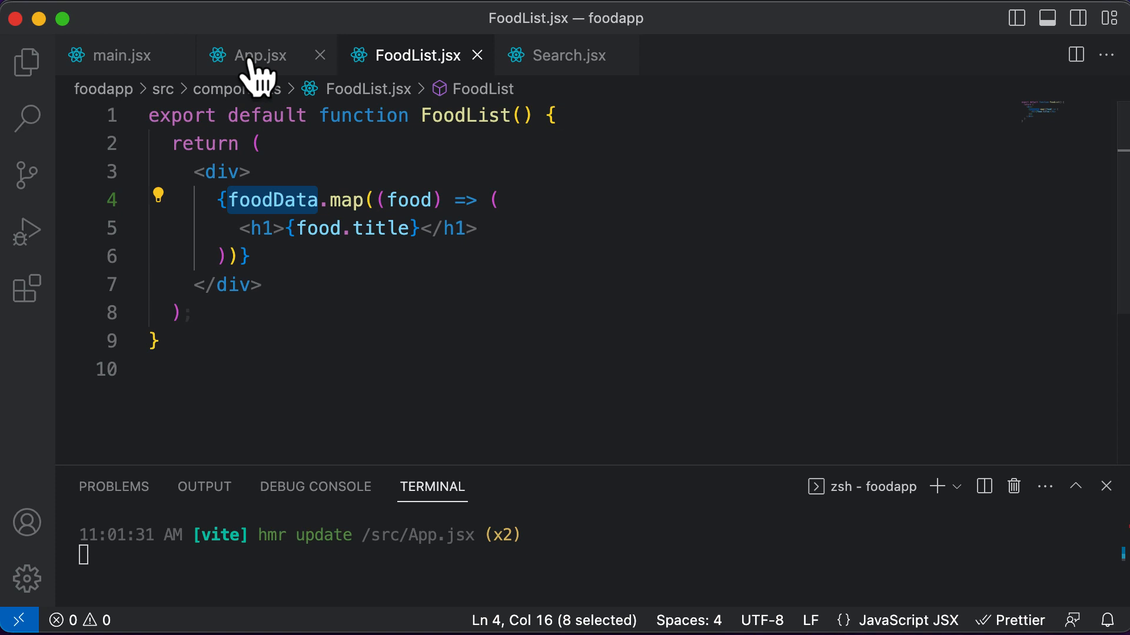
{"action": "left_click", "coordinate": [260, 55]}
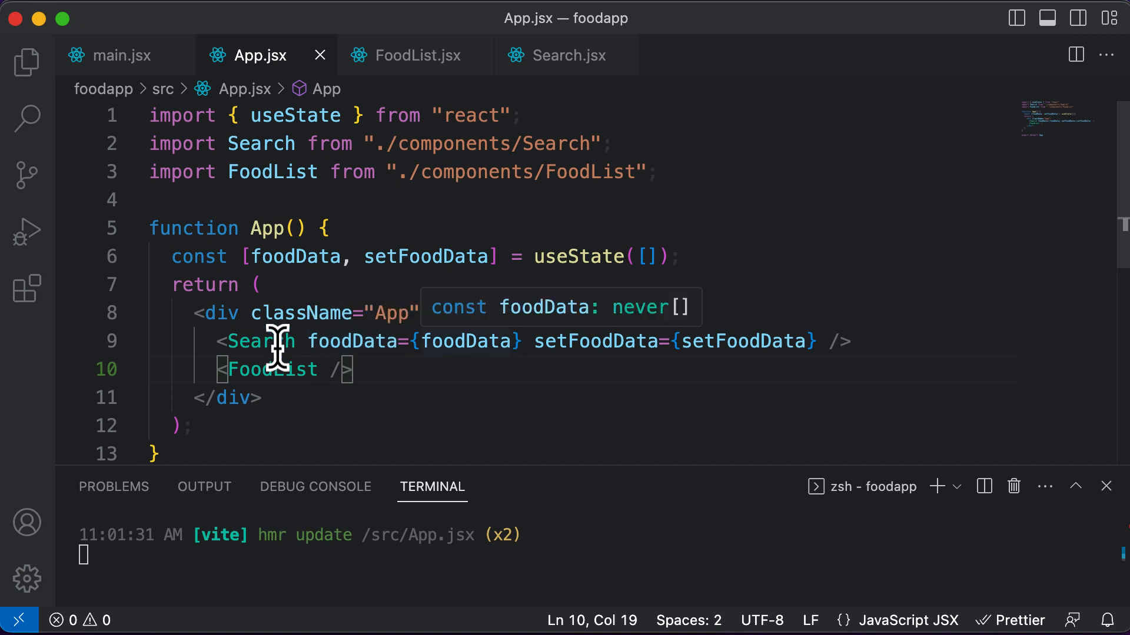
{"action": "mouse_move", "coordinate": [302, 313]}
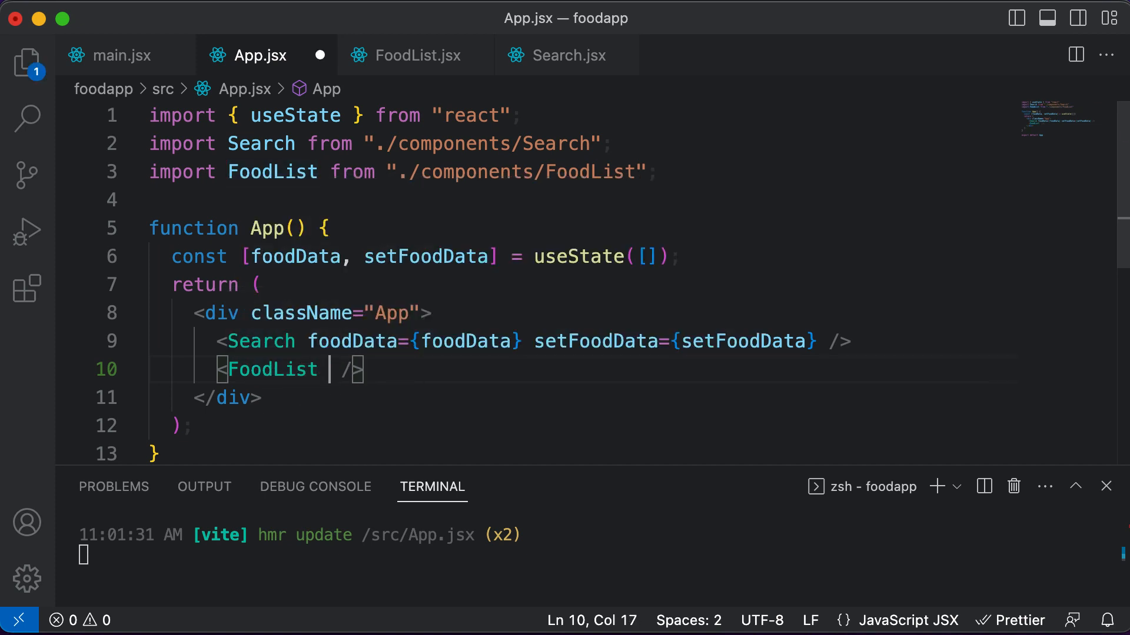
{"action": "type", "text": "foodData={"}
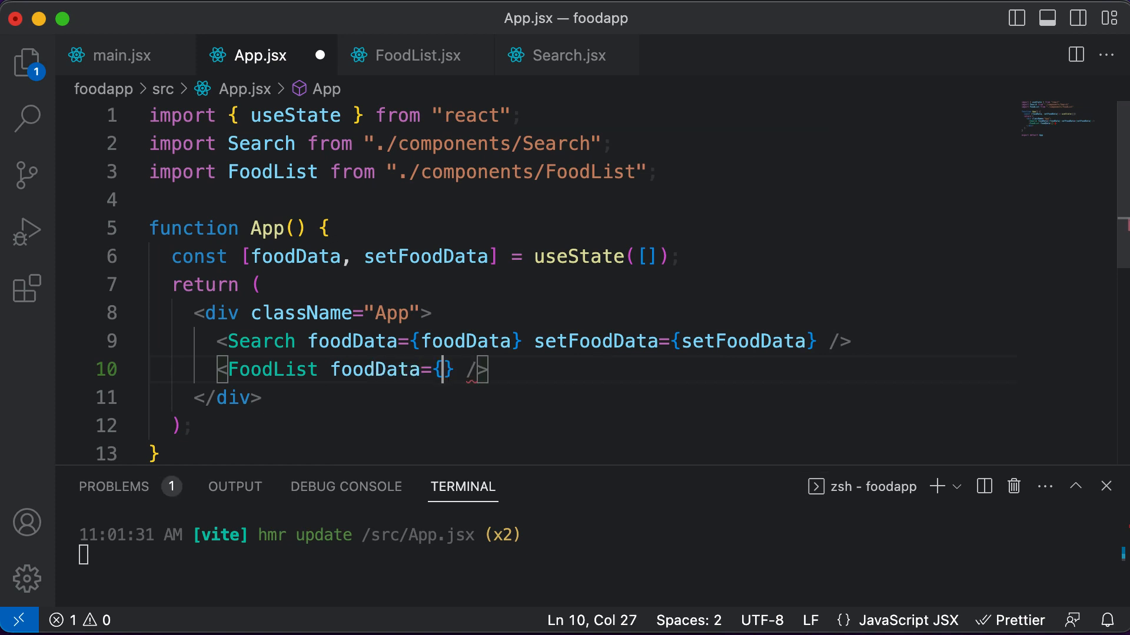
{"action": "type", "text": "foodData"}
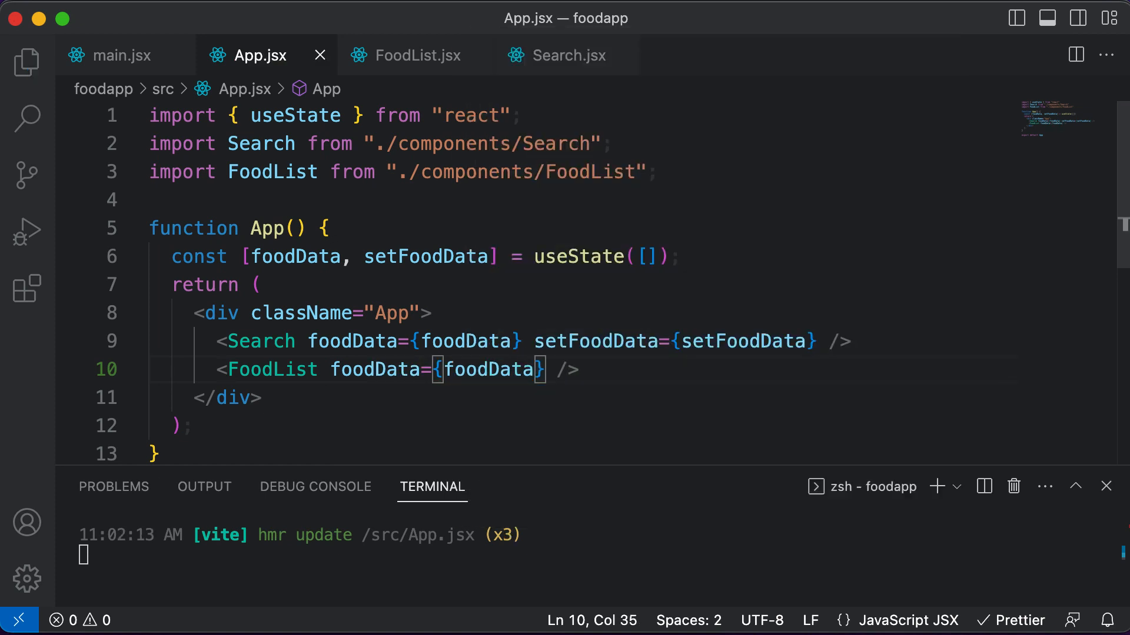
{"action": "left_click", "coordinate": [415, 55]}
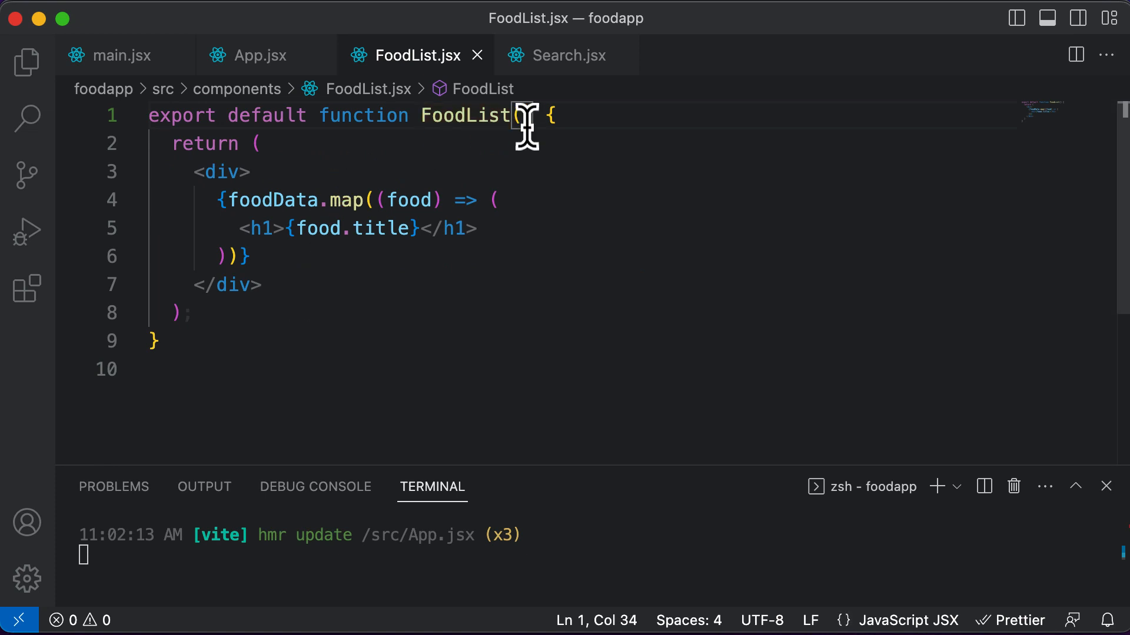
{"action": "type", "text": "{food}"}
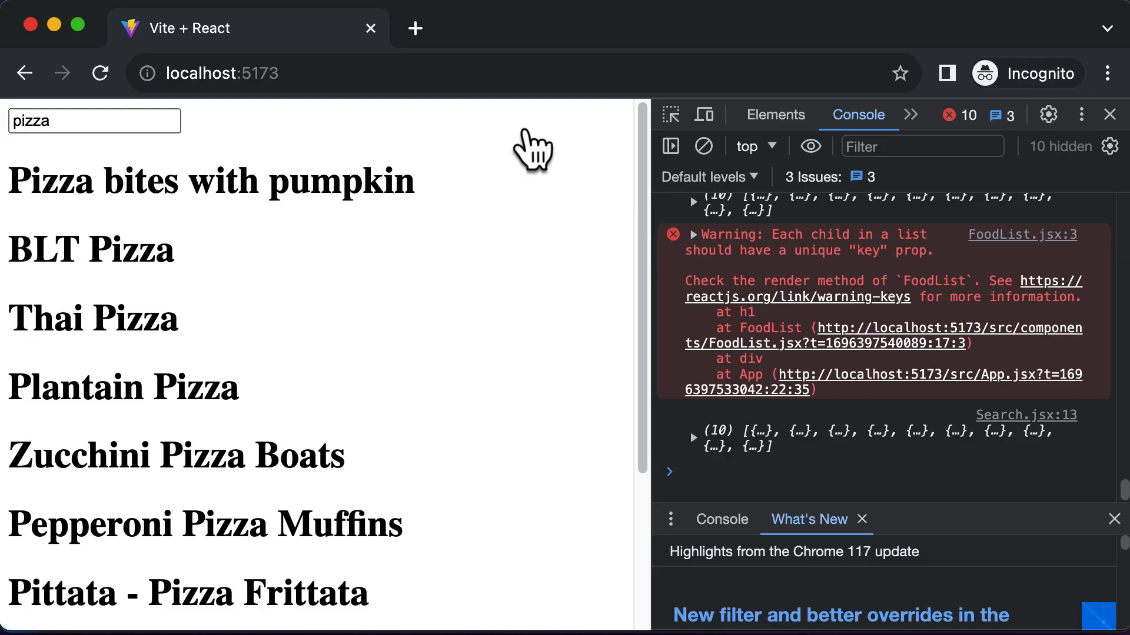
{"action": "mouse_move", "coordinate": [301, 303]}
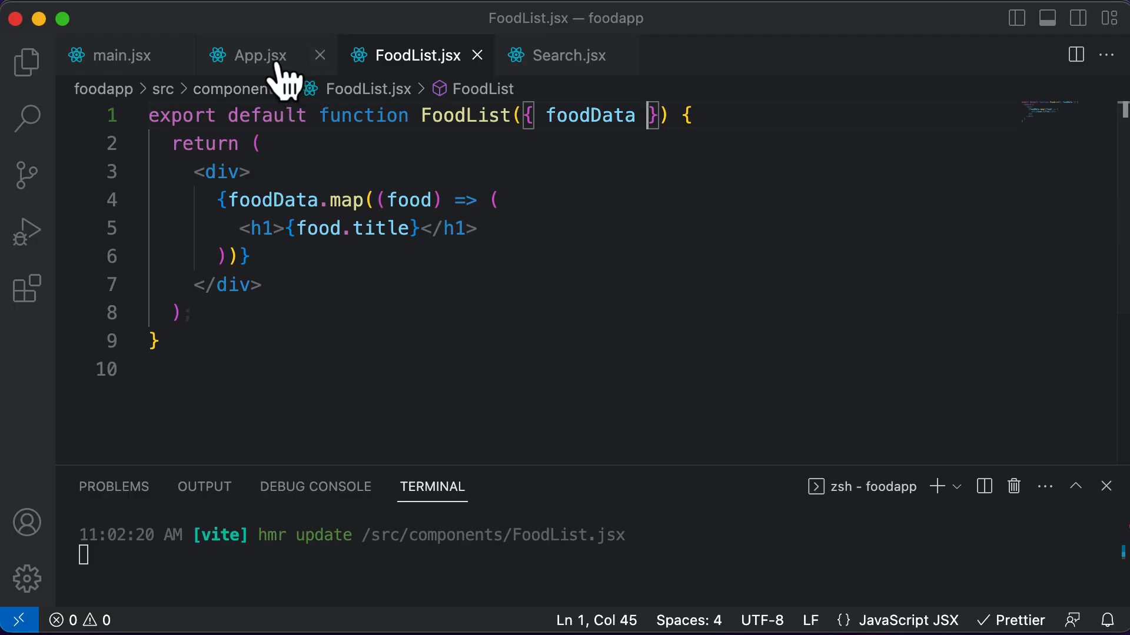
{"action": "left_click", "coordinate": [259, 55]}
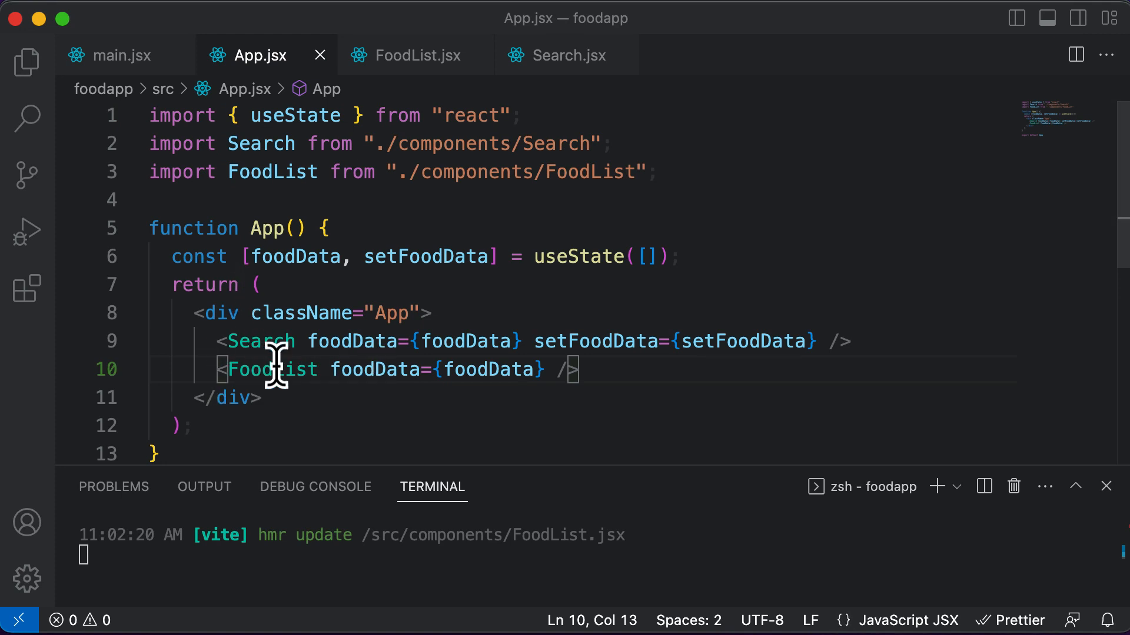
{"action": "mouse_move", "coordinate": [414, 55]}
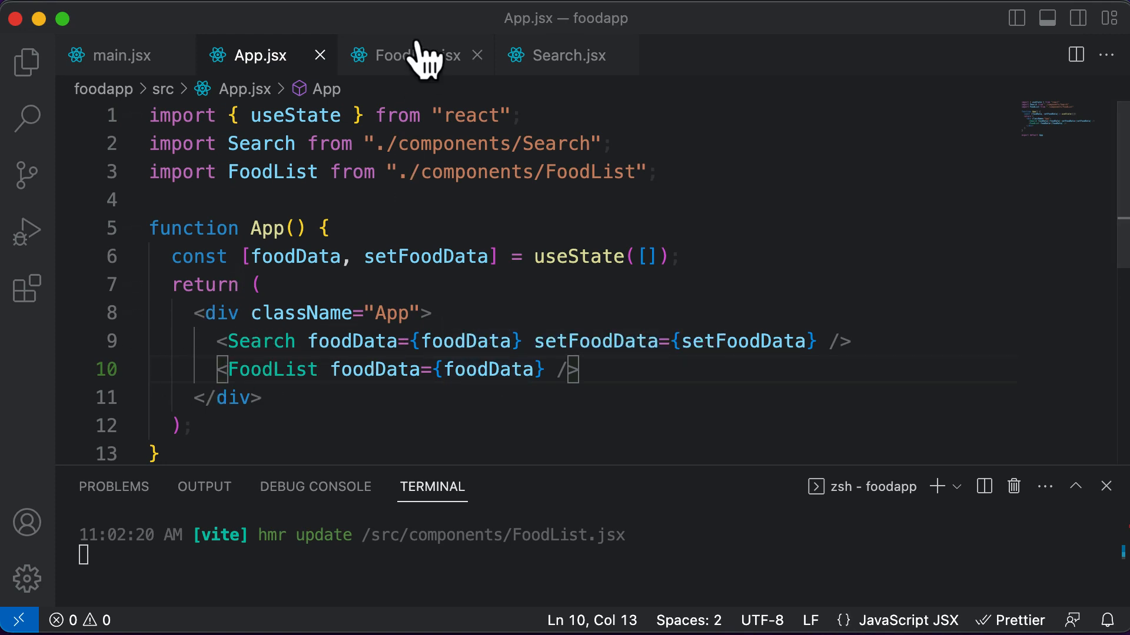
{"action": "left_click", "coordinate": [414, 55]}
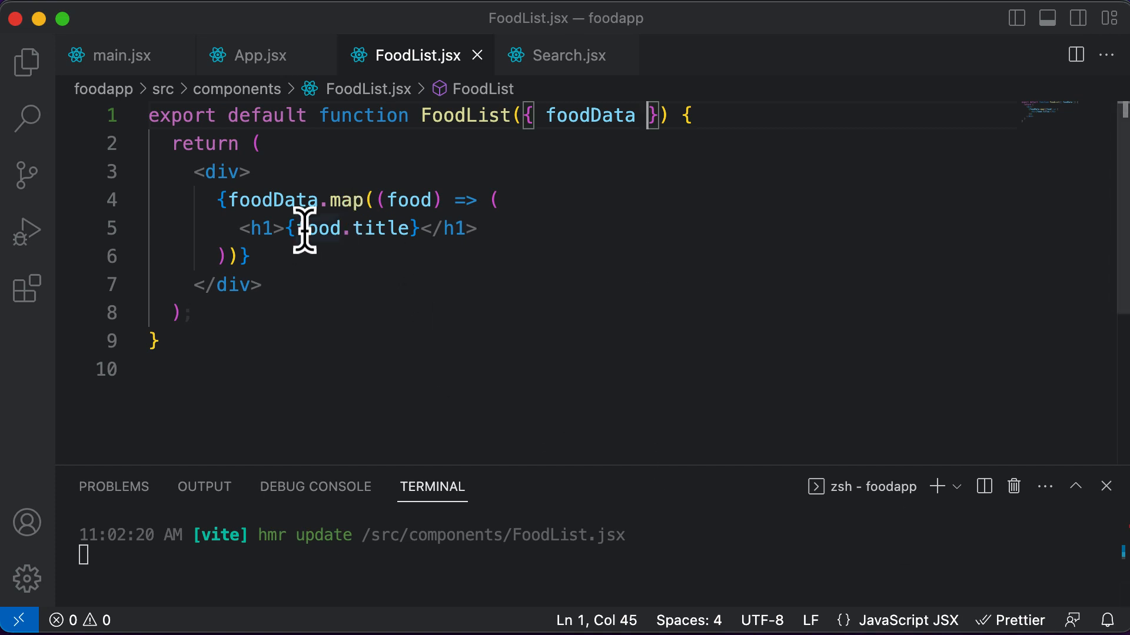
{"action": "mouse_move", "coordinate": [569, 231]}
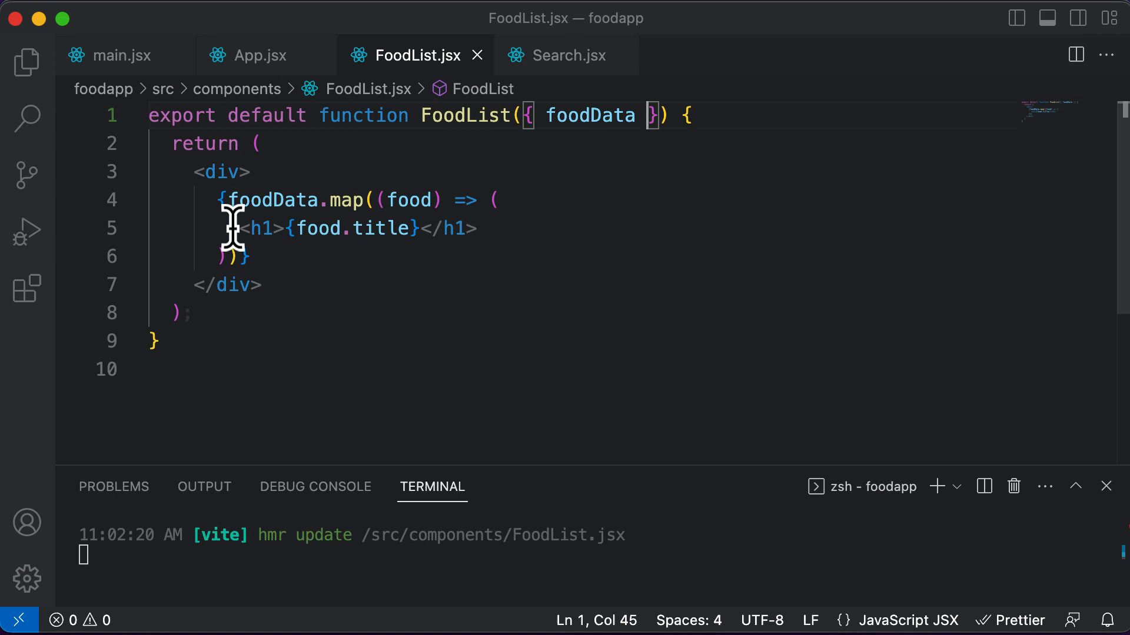
{"action": "mouse_move", "coordinate": [430, 229]}
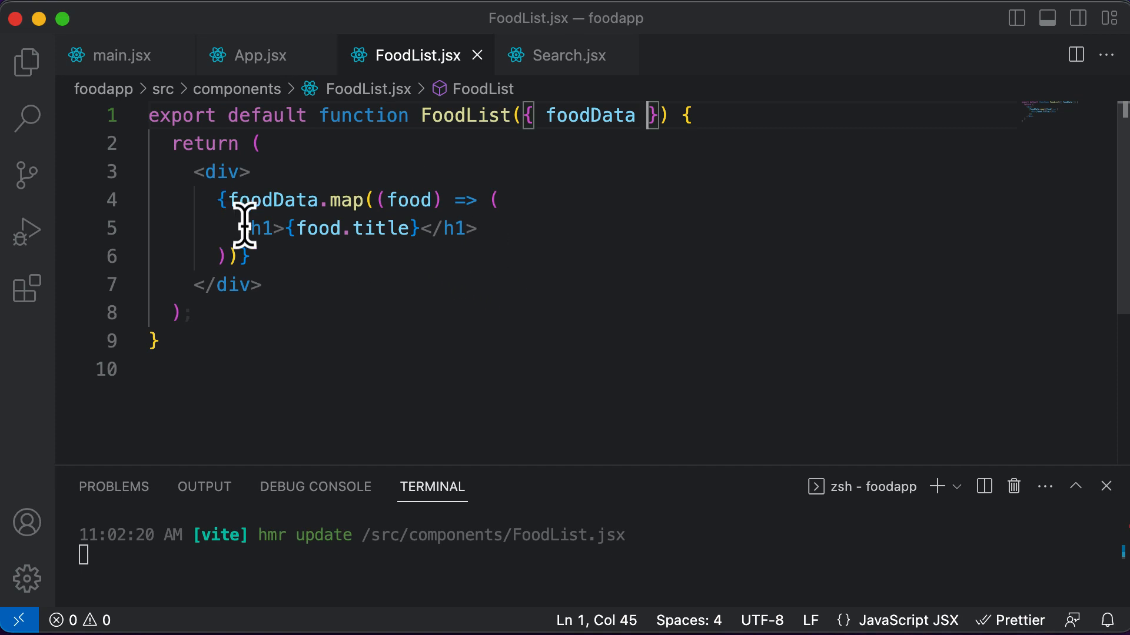
{"action": "left_click_drag", "start_coordinate": [245, 228], "coordinate": [476, 228]}
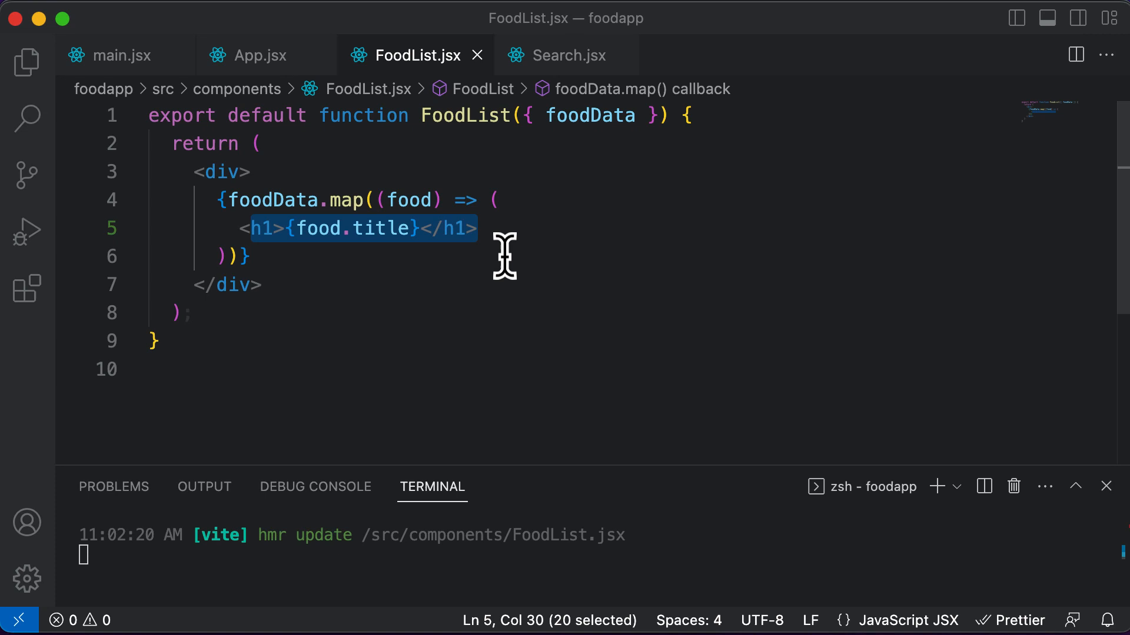
{"action": "mouse_move", "coordinate": [501, 252]}
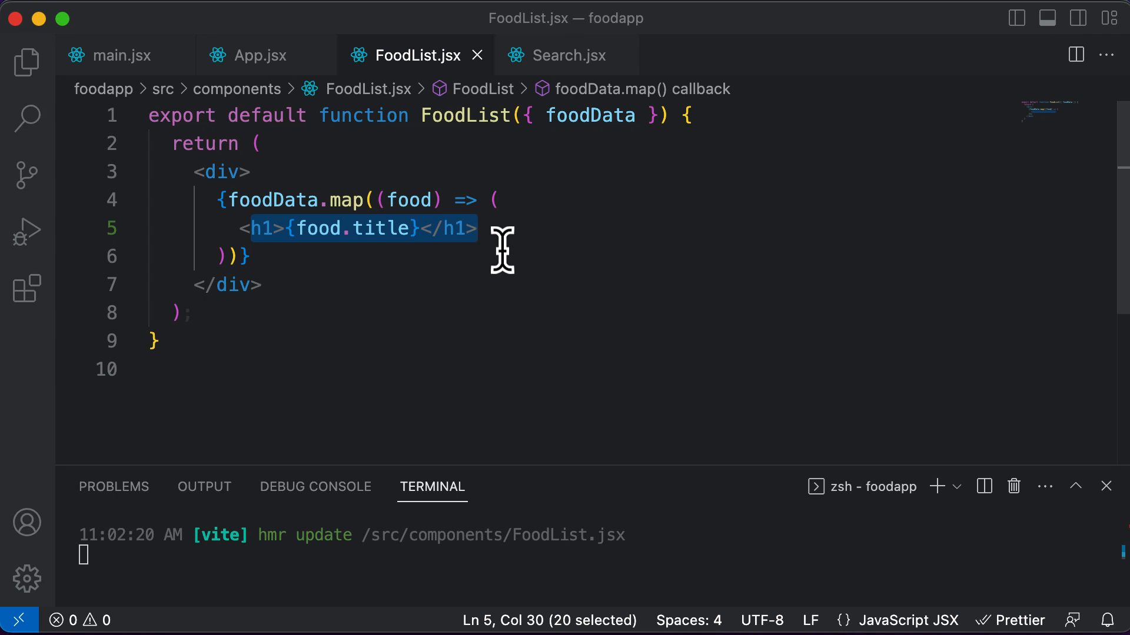